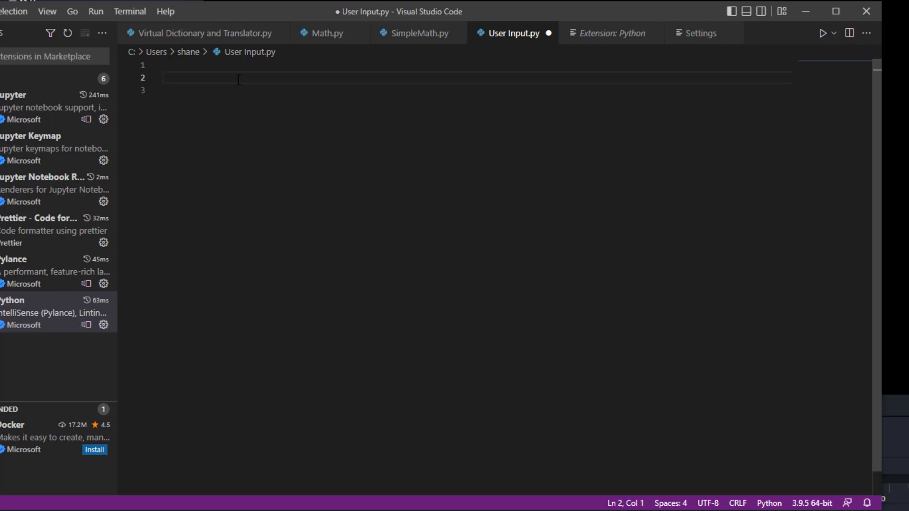
- Add score = int(input("Enter your score:")) on line 2 and start a new line
type("score")
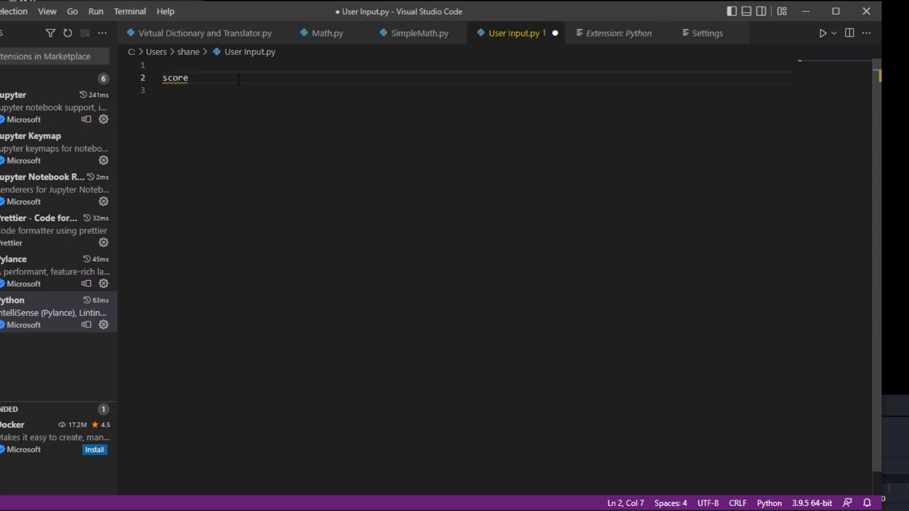
type("= in")
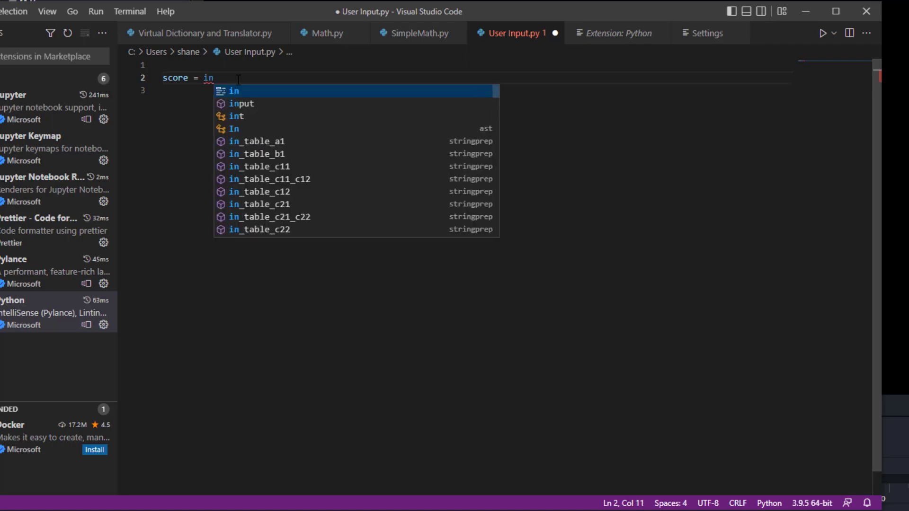
type("t(")
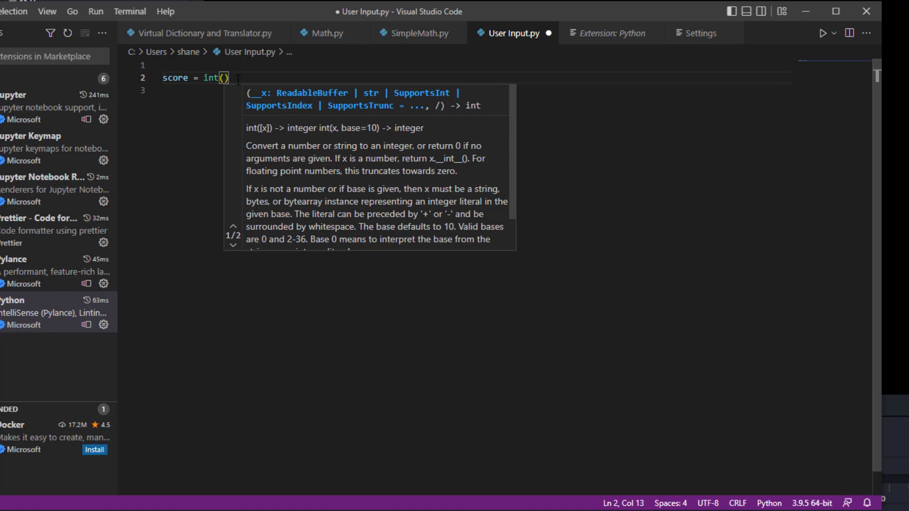
type("inpu")
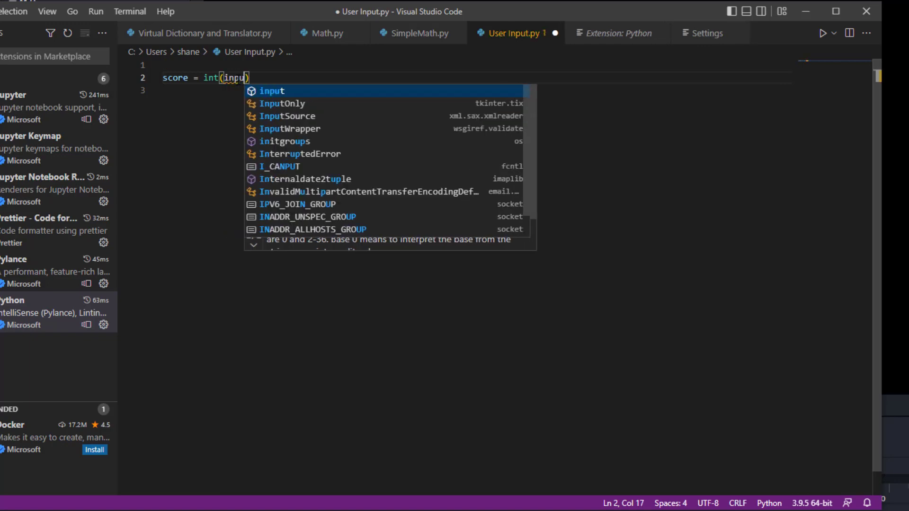
type("t(")
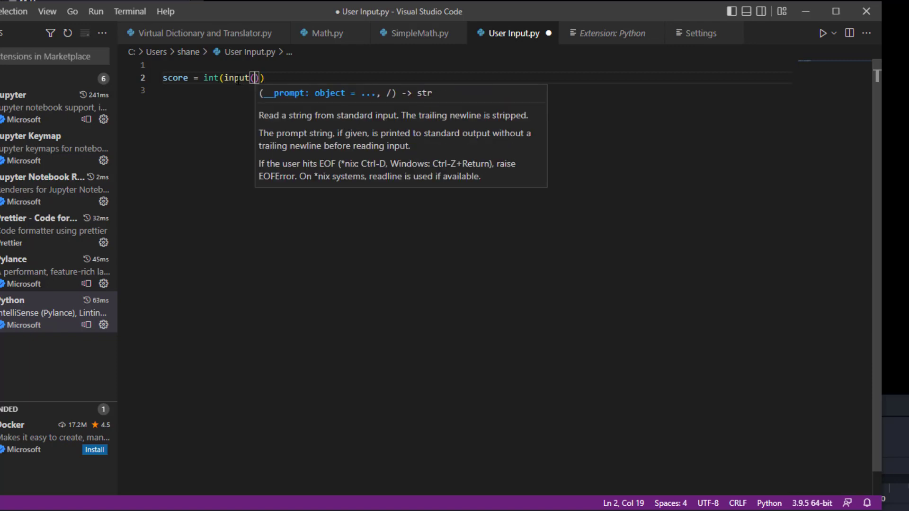
type("\"")
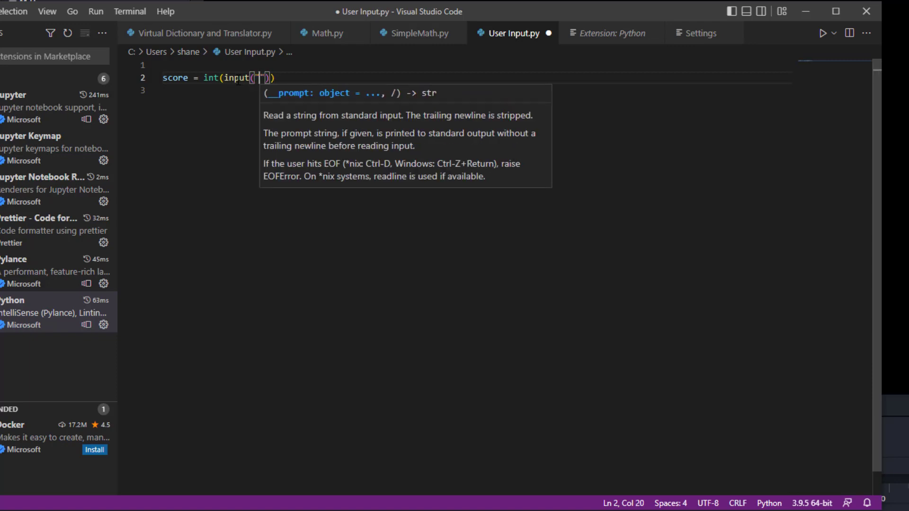
type("Ente")
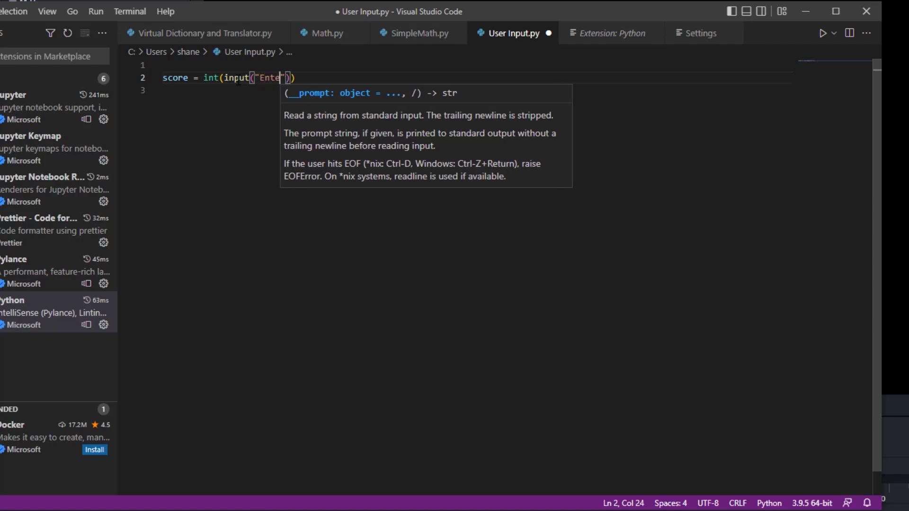
type("r")
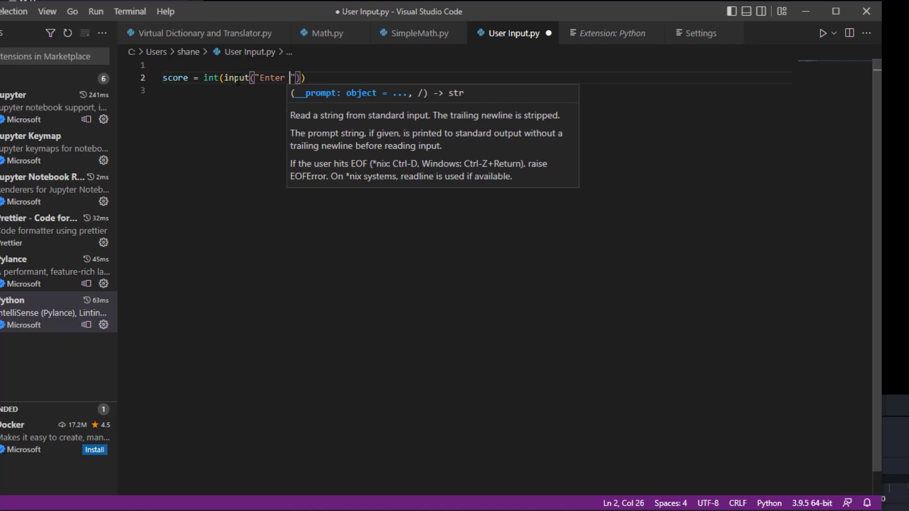
type("your")
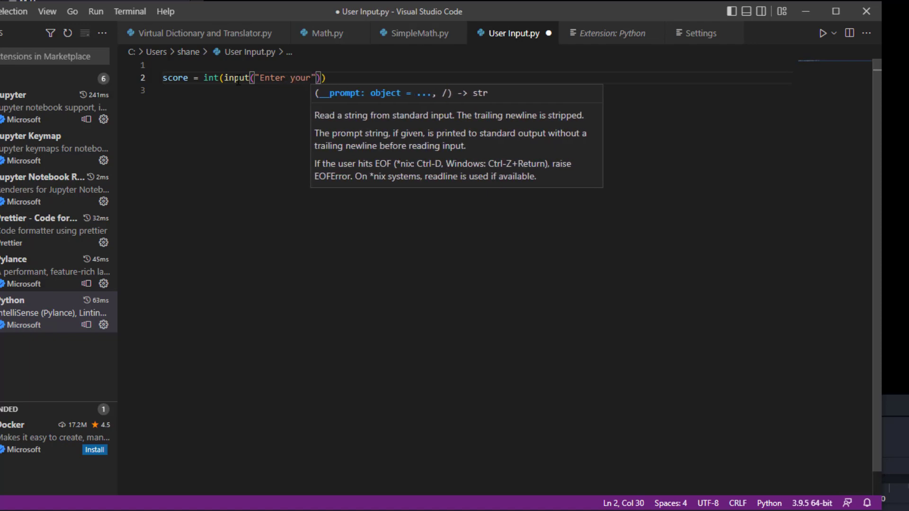
type("s")
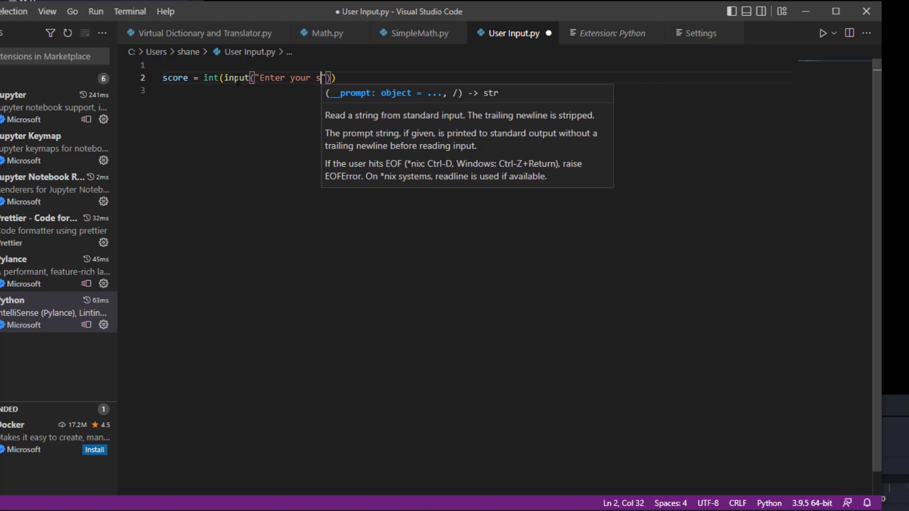
type("core:")
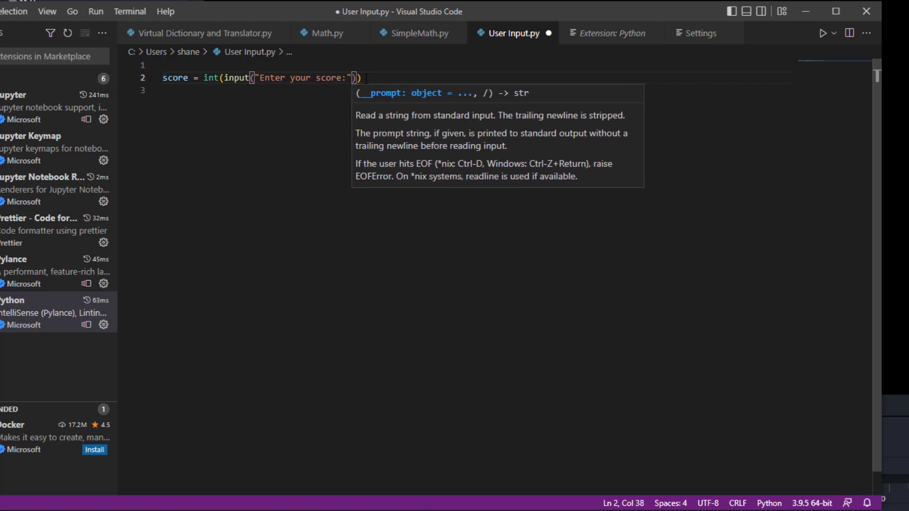
key("Return")
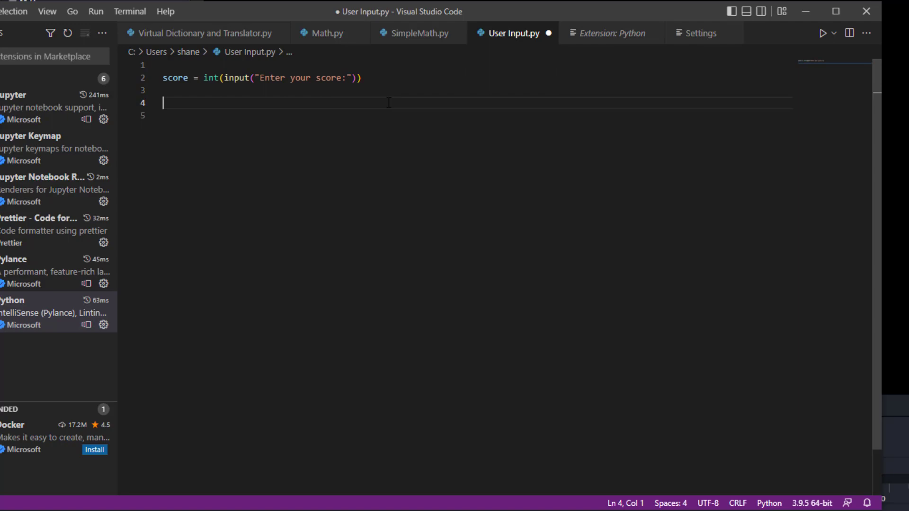
- Write the condition if score >= 75: below the input line
type("if")
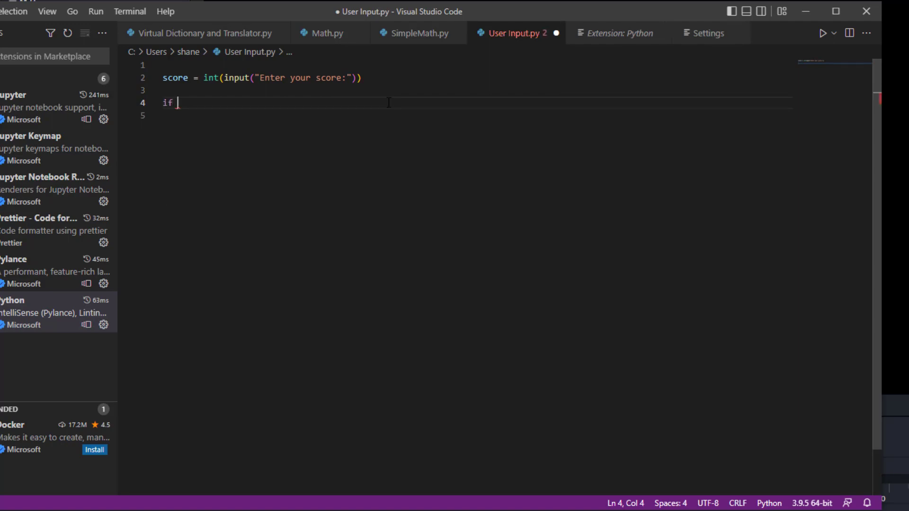
type("score")
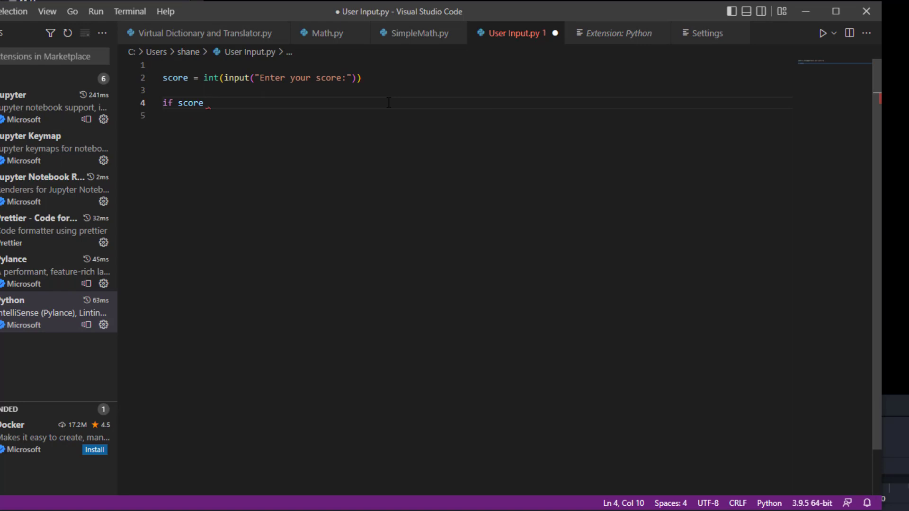
type(">")
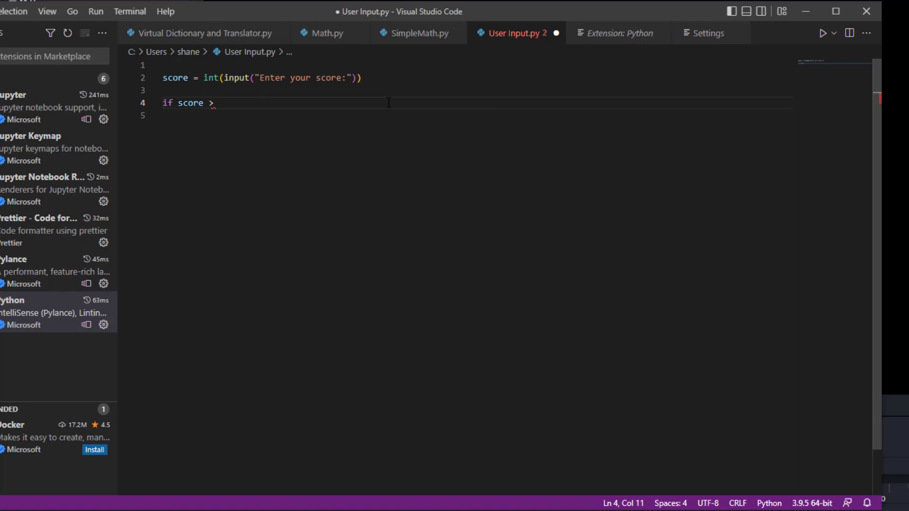
type("=")
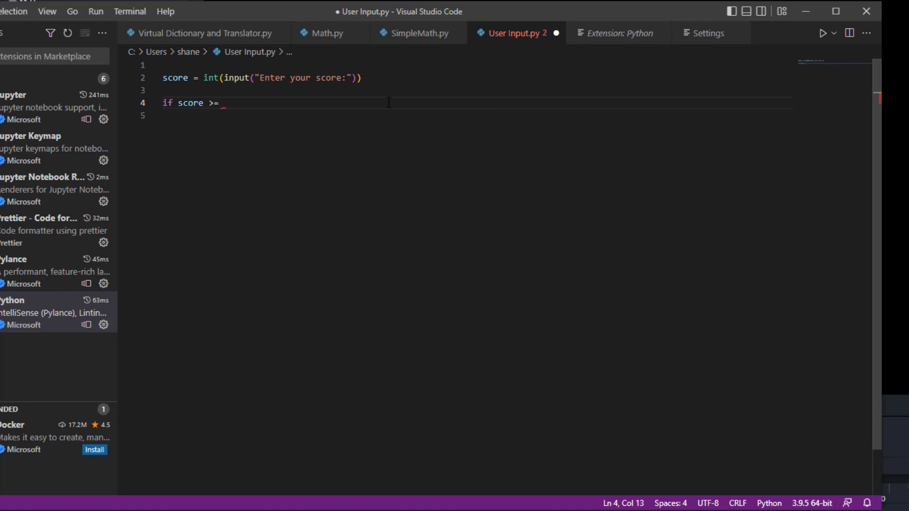
type("75:")
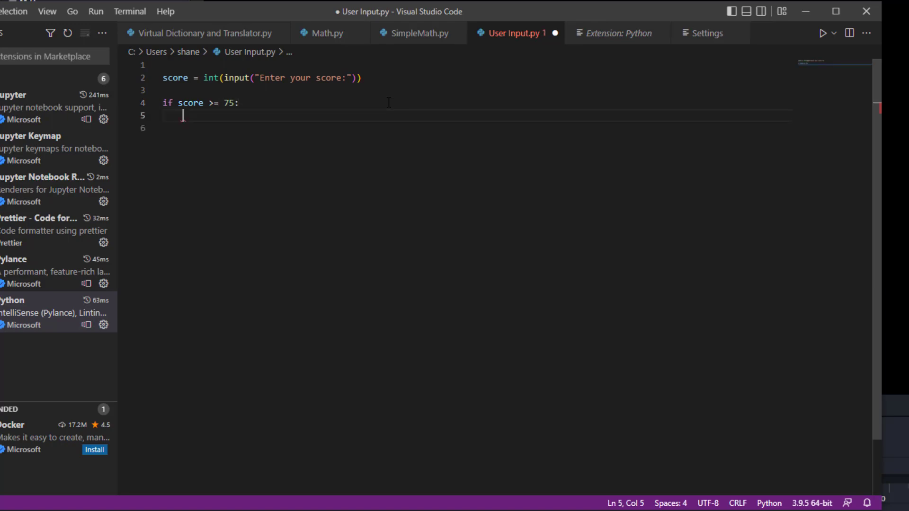
- In that branch, print "You have passed you exam"
type("print(")
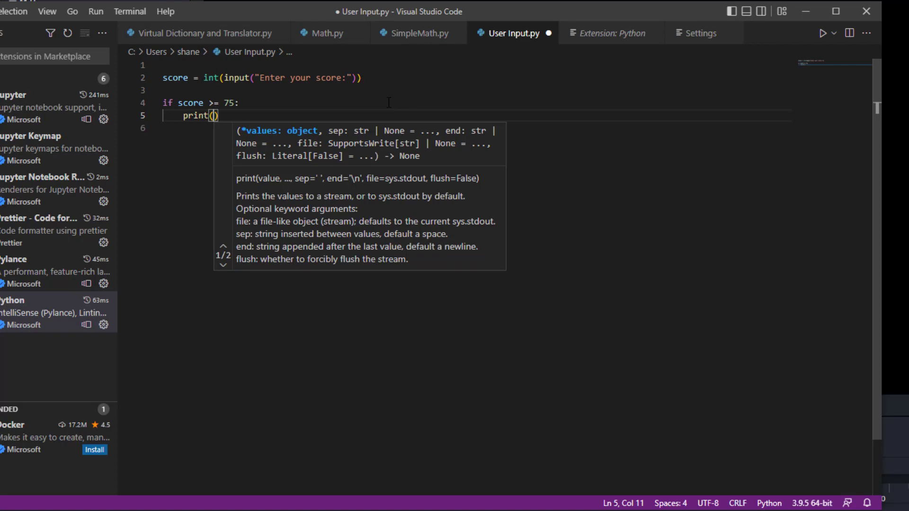
type("\"You")
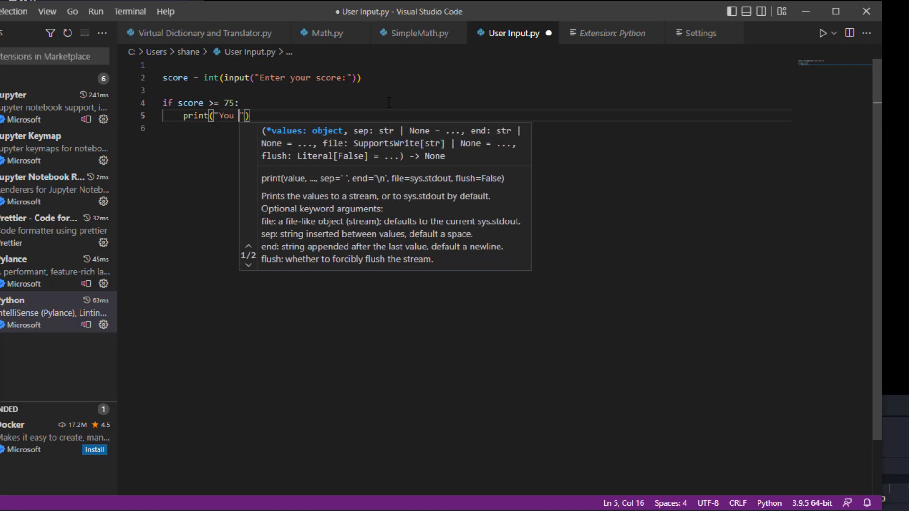
type("had")
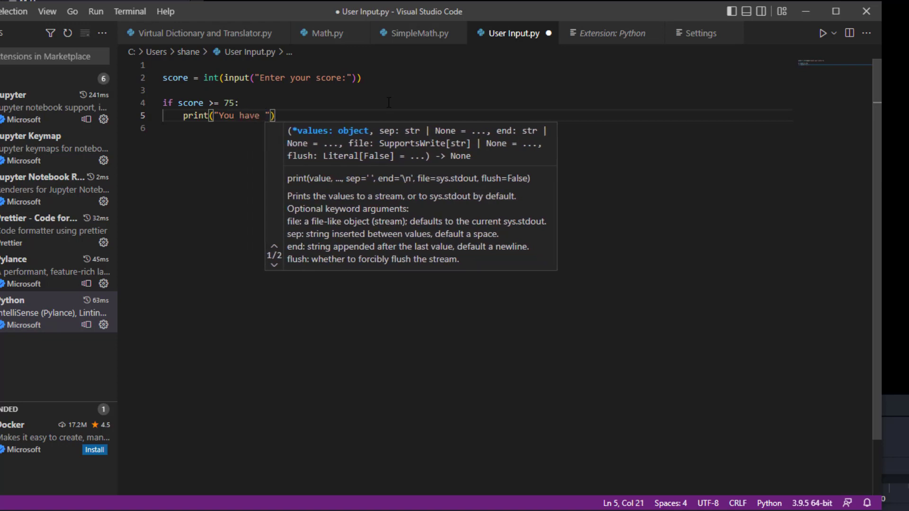
type("passed y")
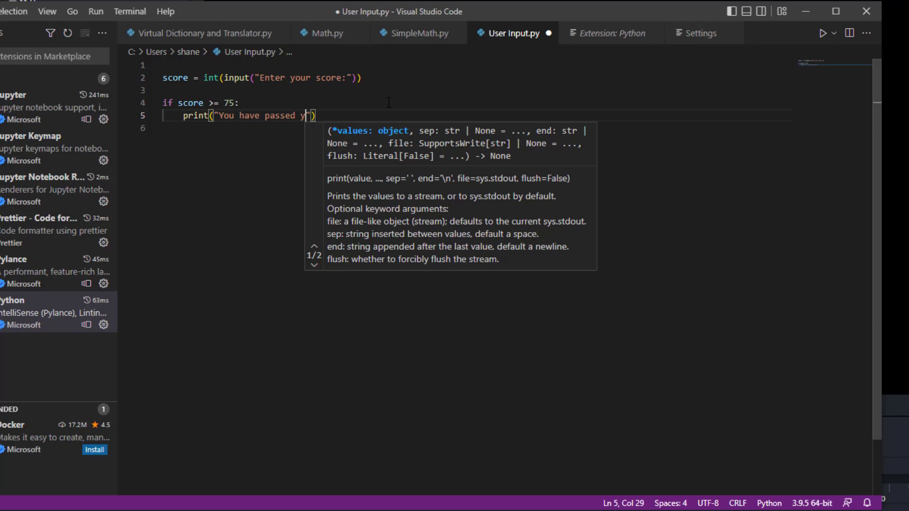
type("ou exame")
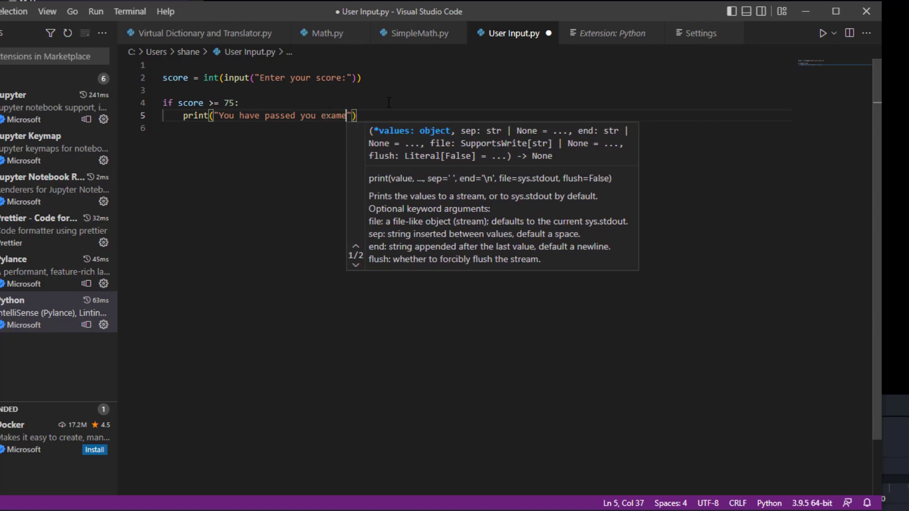
key("Backspace")
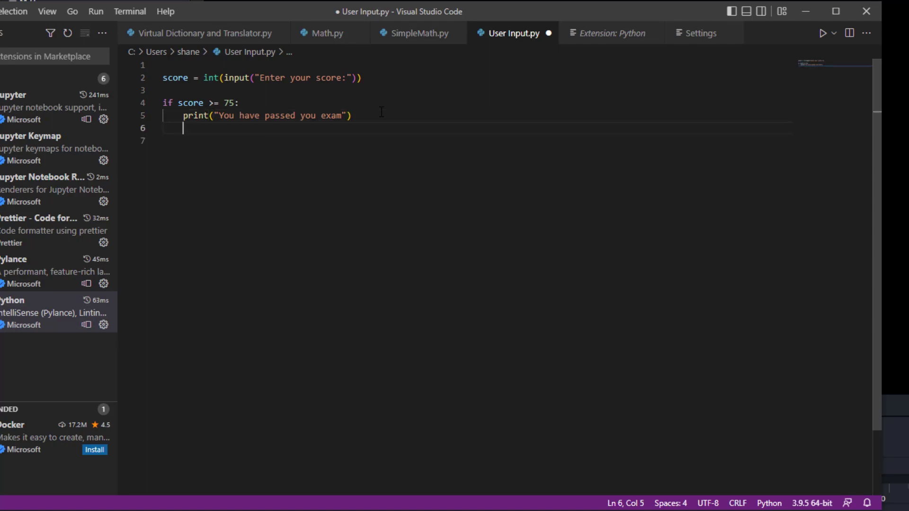
- Add print("Congrats") as a second line inside the score >= 75 branch
type("print(\"")
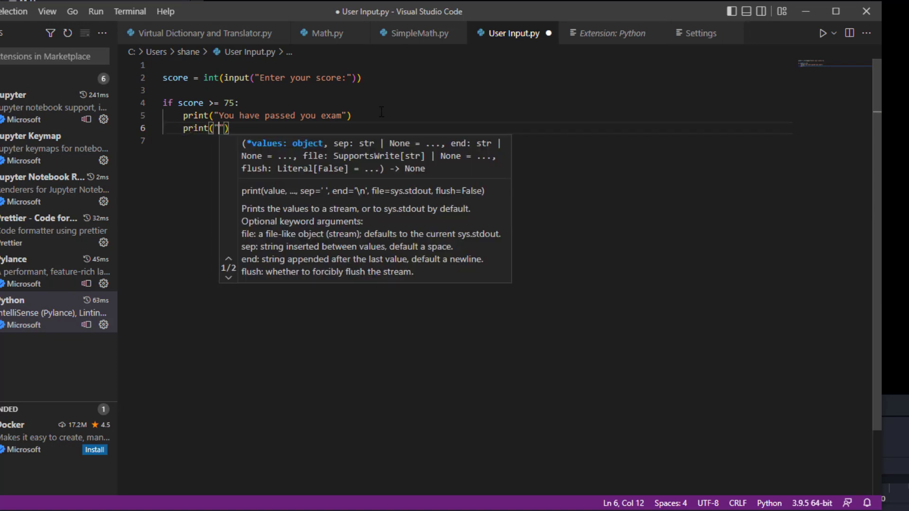
type("Con")
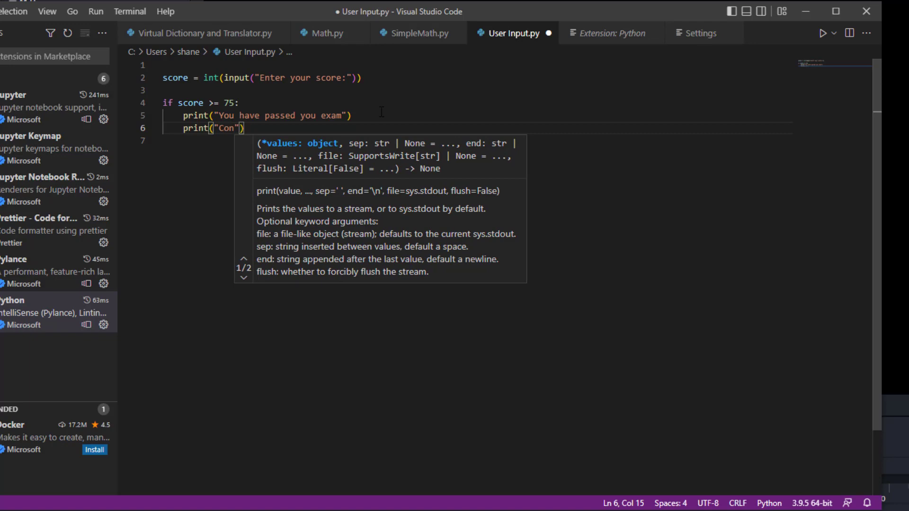
type("grats")
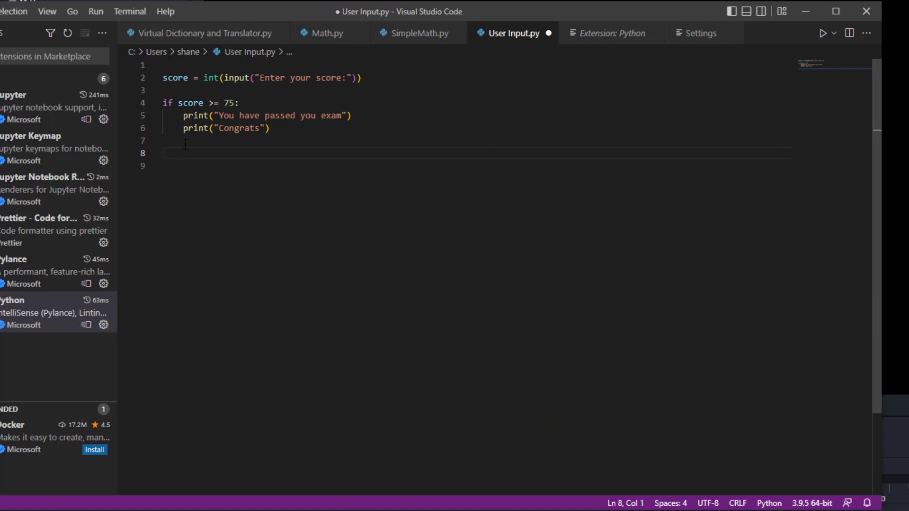
- Write if score < 75: on line 8 and begin a print call in its body
type("if")
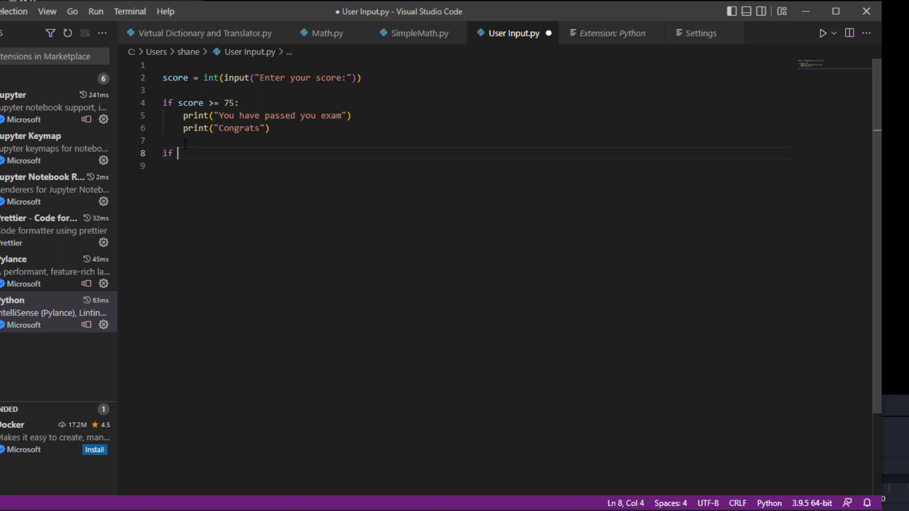
type("score")
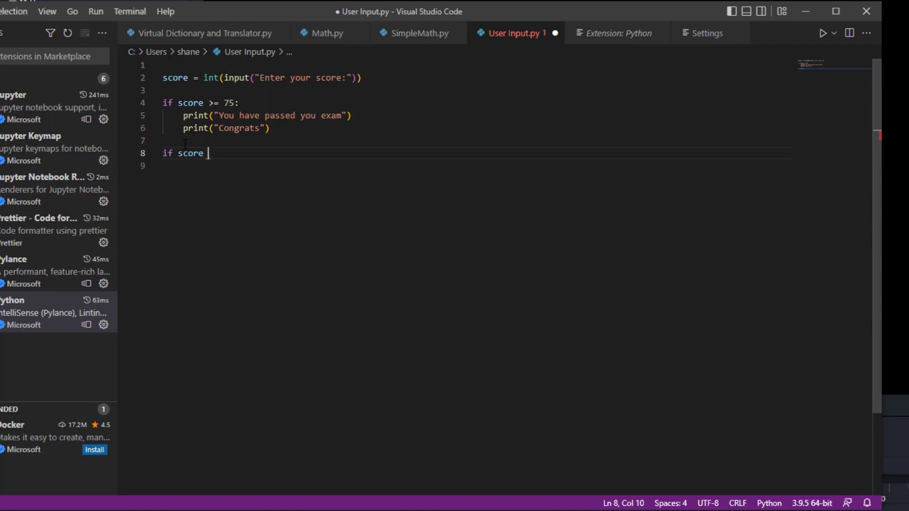
type("<")
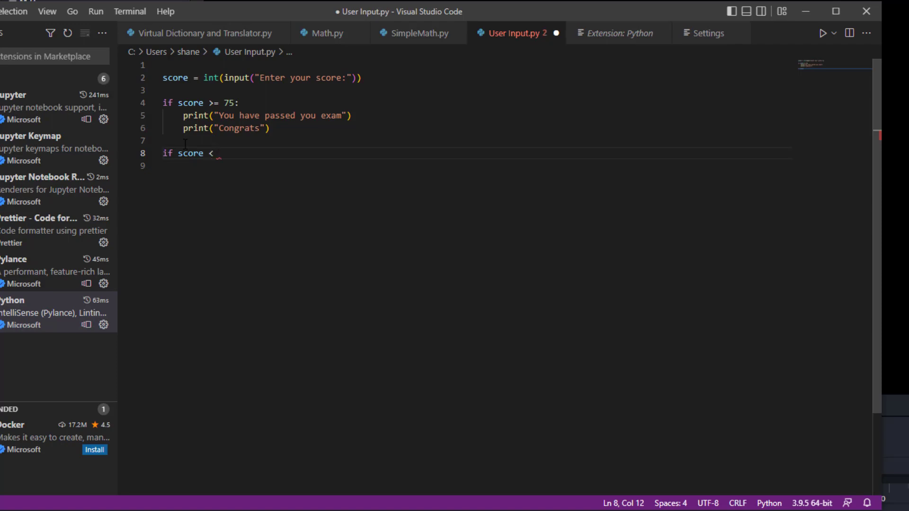
type("75:")
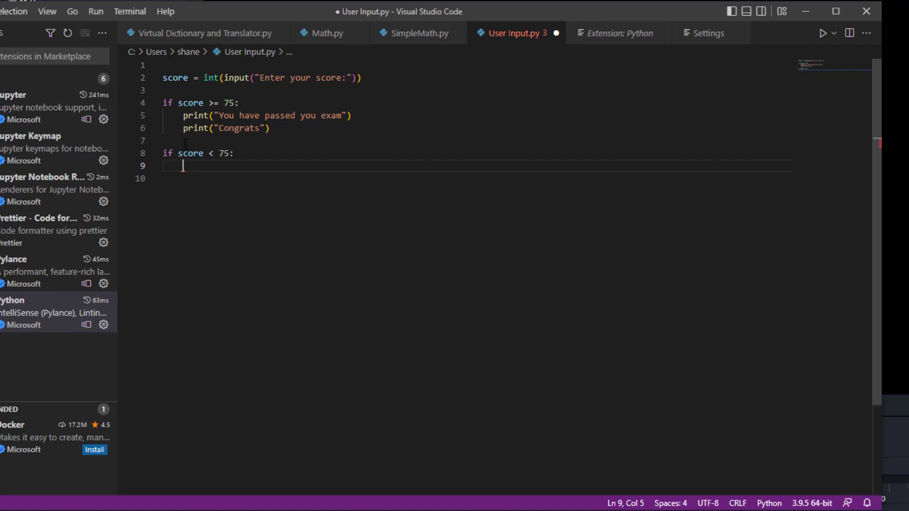
type("print(")
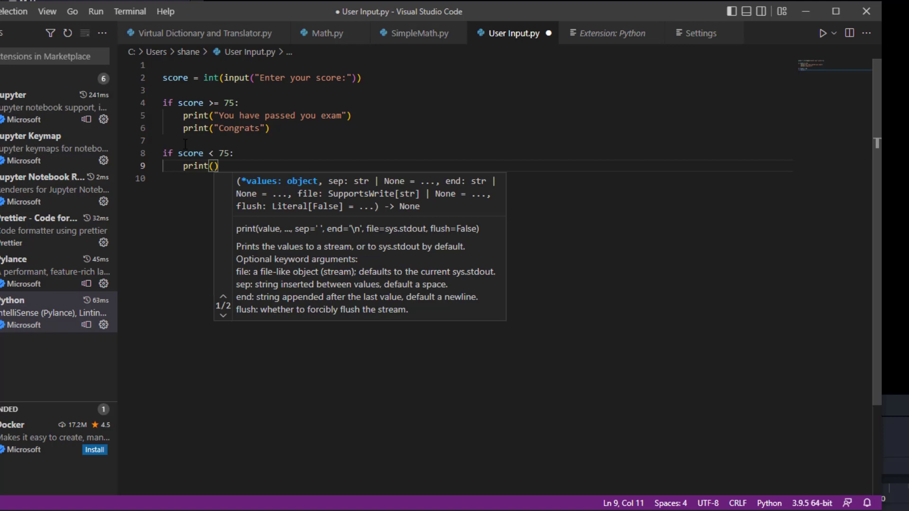
- Fill the print with "No worries, try harder next time", correcting a typo
type("\"No worr")
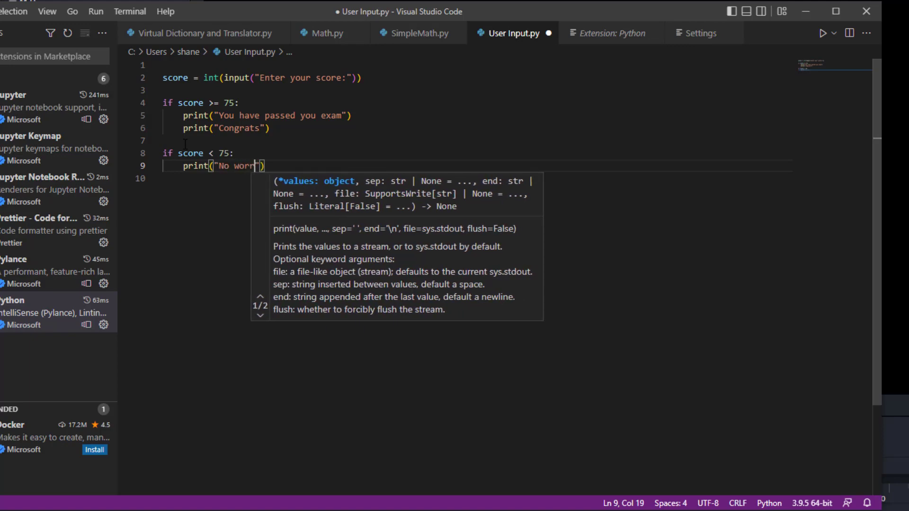
type("i")
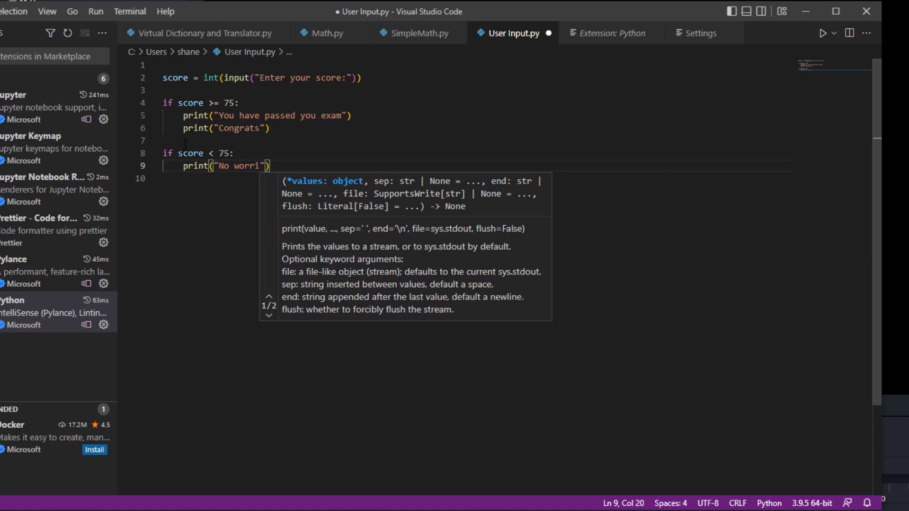
type("es, tru")
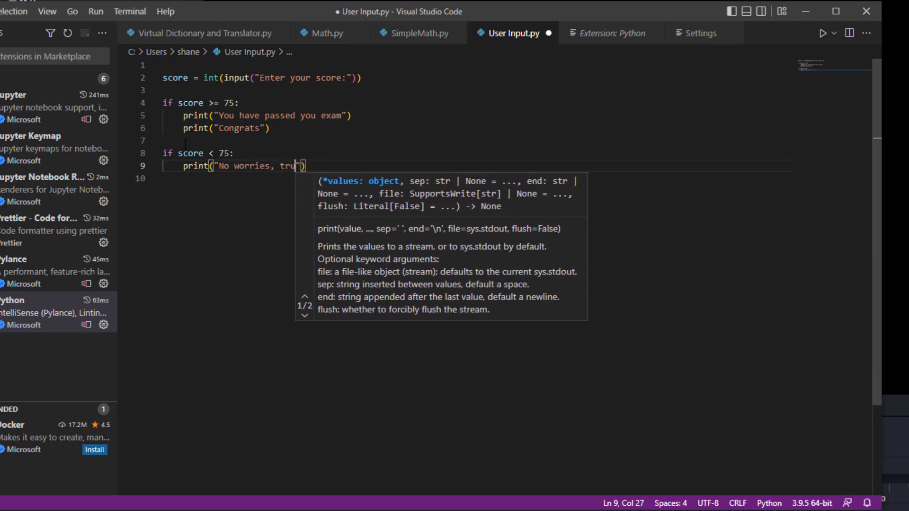
key("Backspace")
type("y hard")
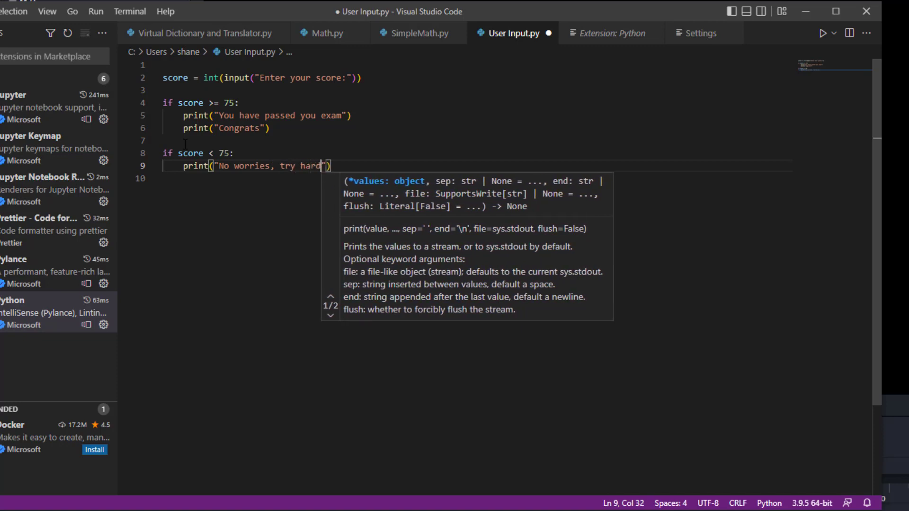
type("next time")
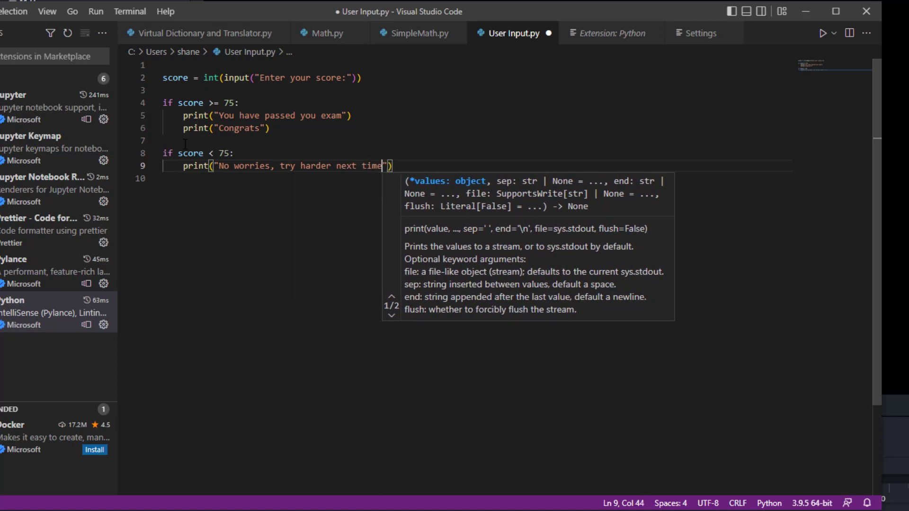
mouse_move(410, 178)
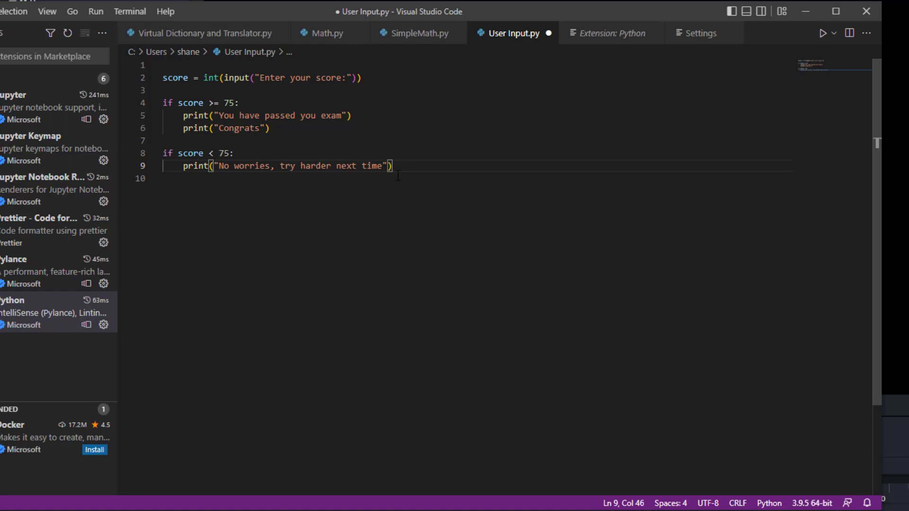
mouse_move(354, 187)
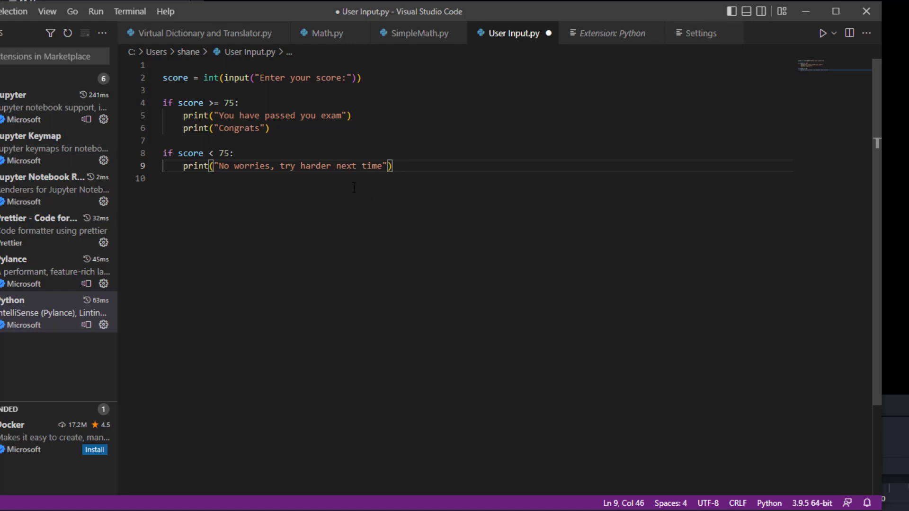
mouse_move(403, 176)
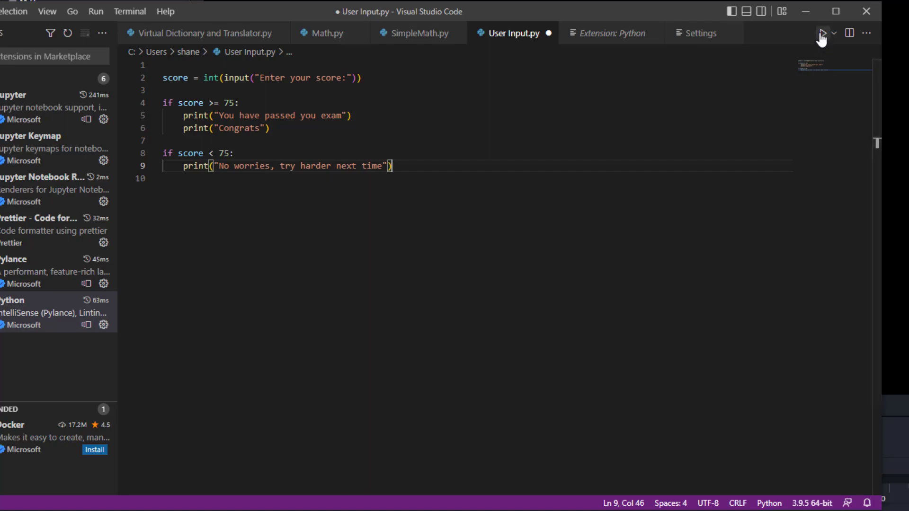
- Run User Input.py in the terminal and enter a score of 80
left_click(822, 33)
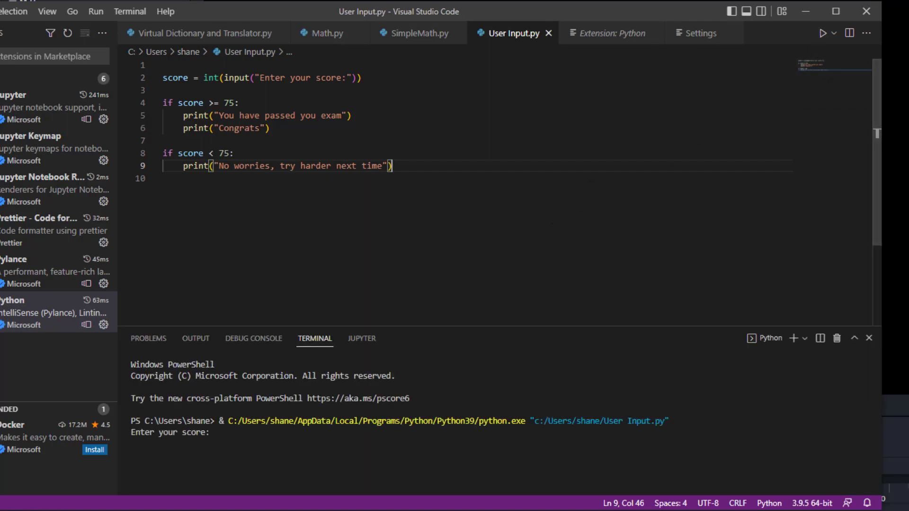
left_click(214, 432)
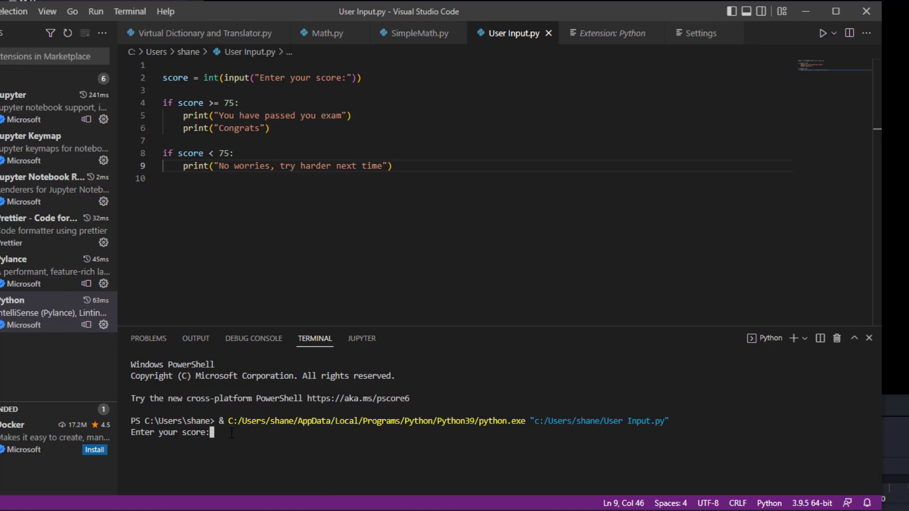
type("80")
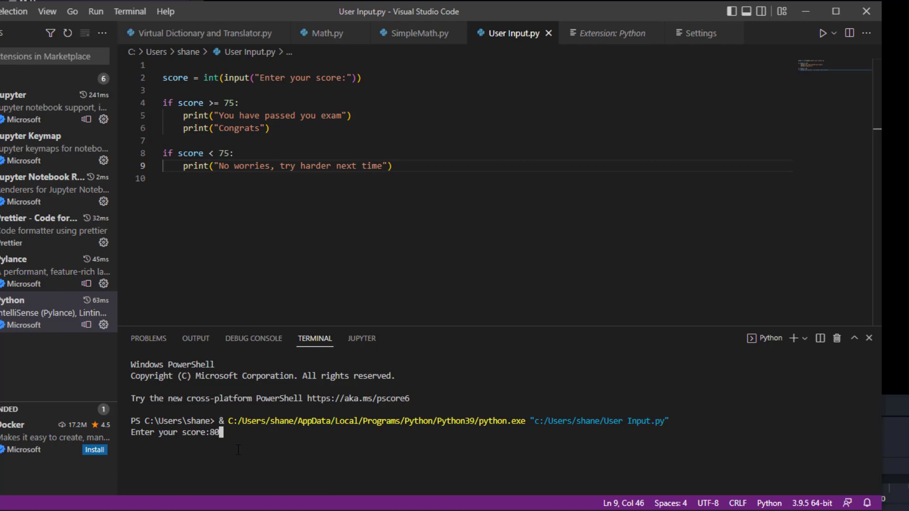
key("Return")
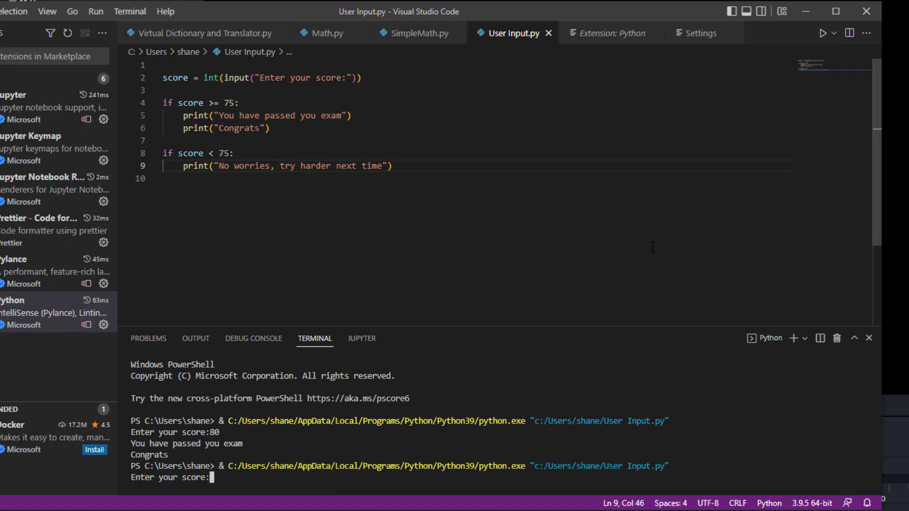
mouse_move(557, 310)
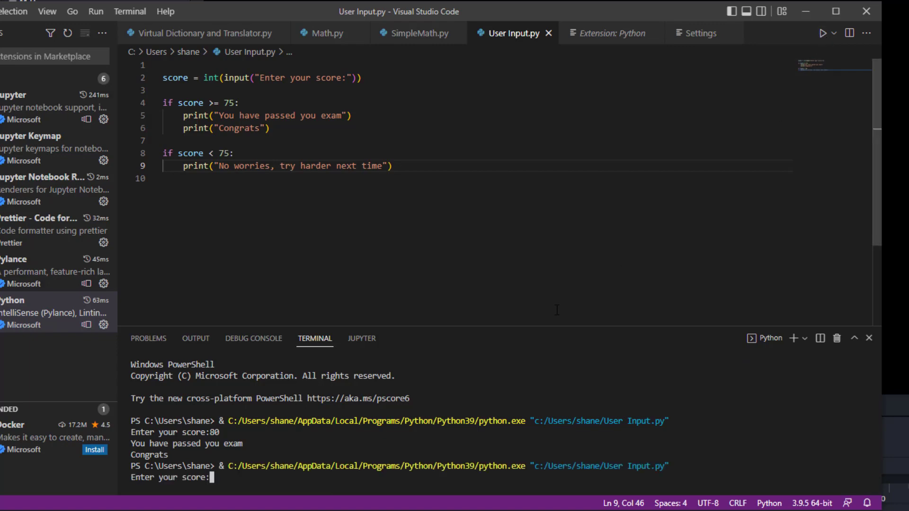
- Enter 60 at the second run's score prompt to see the try-harder message
type("60")
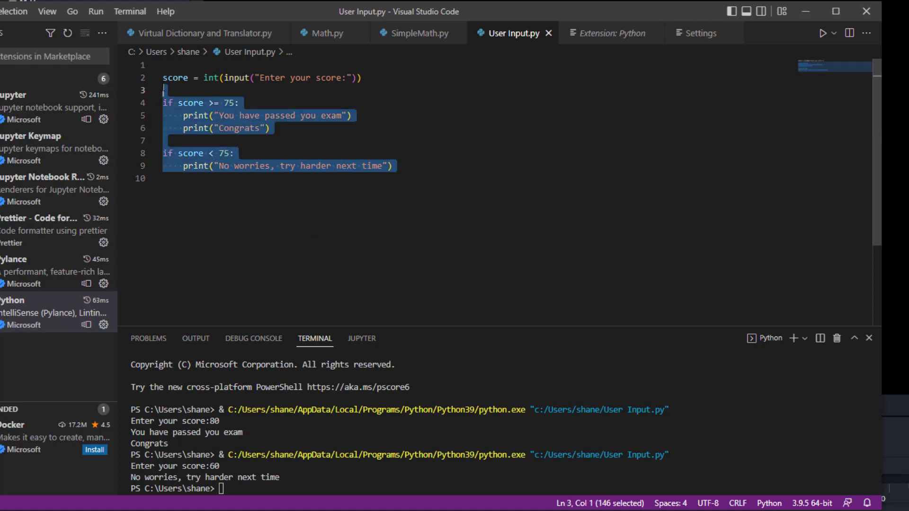
left_click(221, 212)
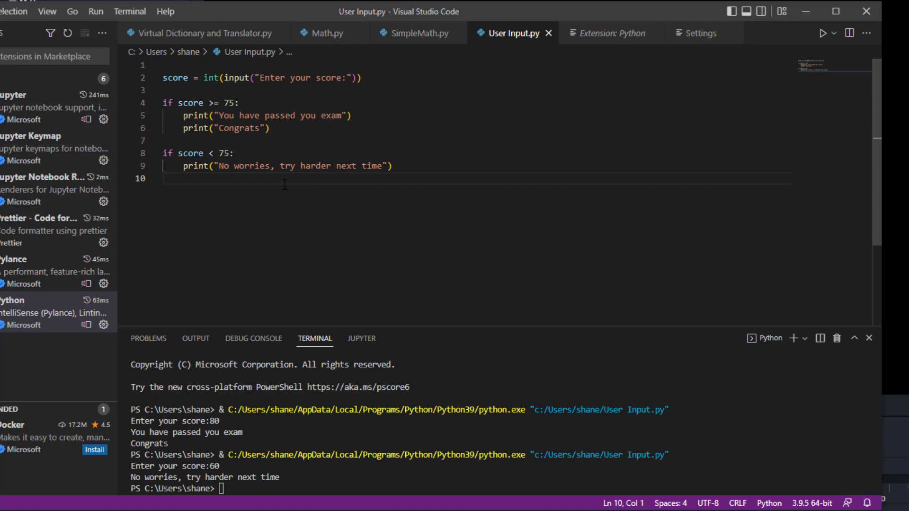
mouse_move(301, 194)
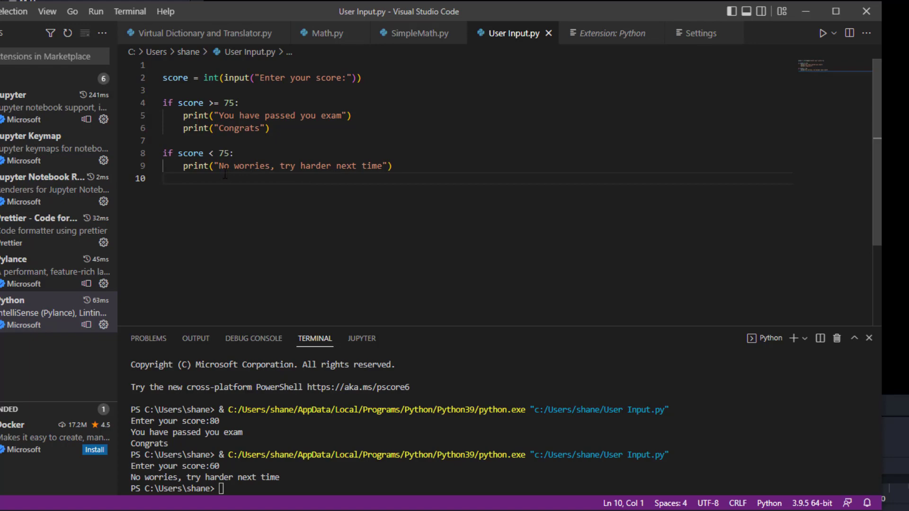
double_click(237, 77)
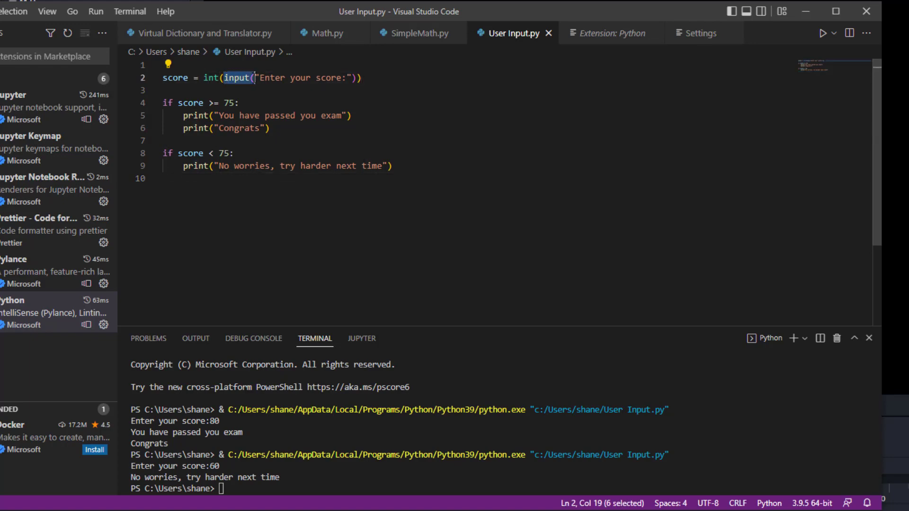
left_click(260, 78)
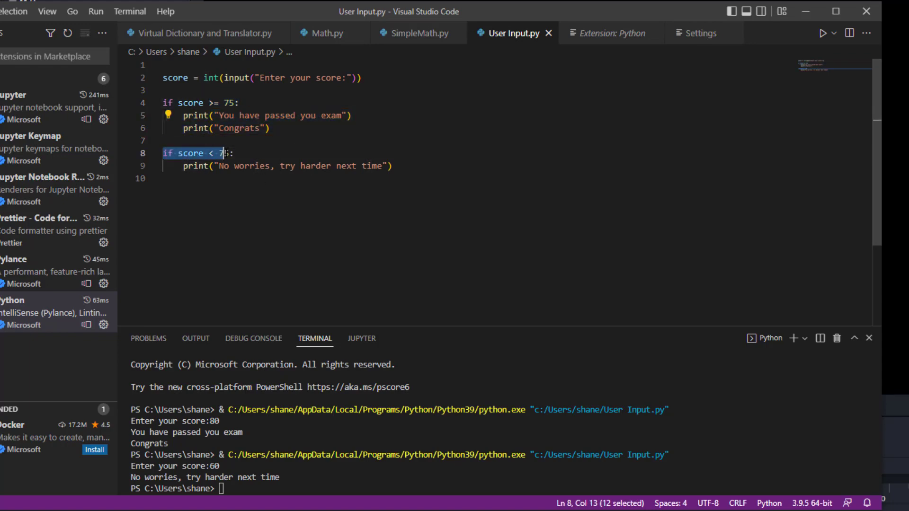
key("shift+Right")
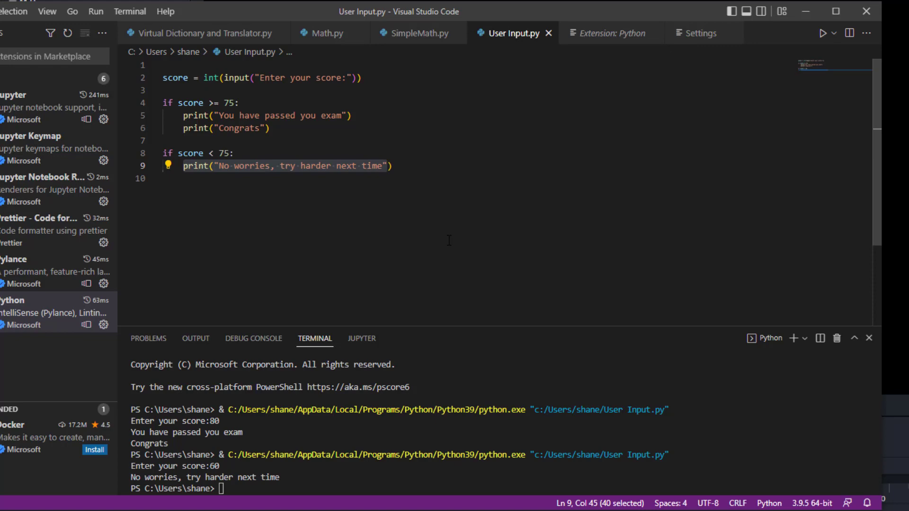
mouse_move(687, 261)
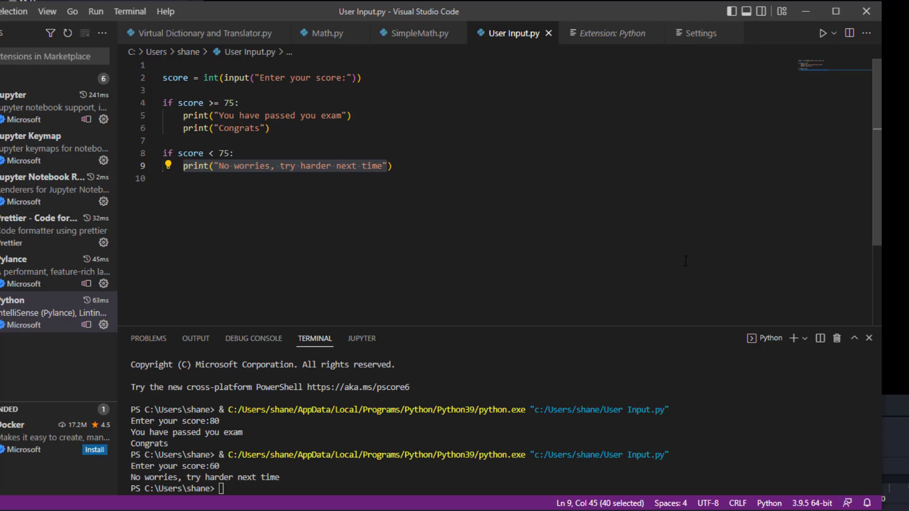